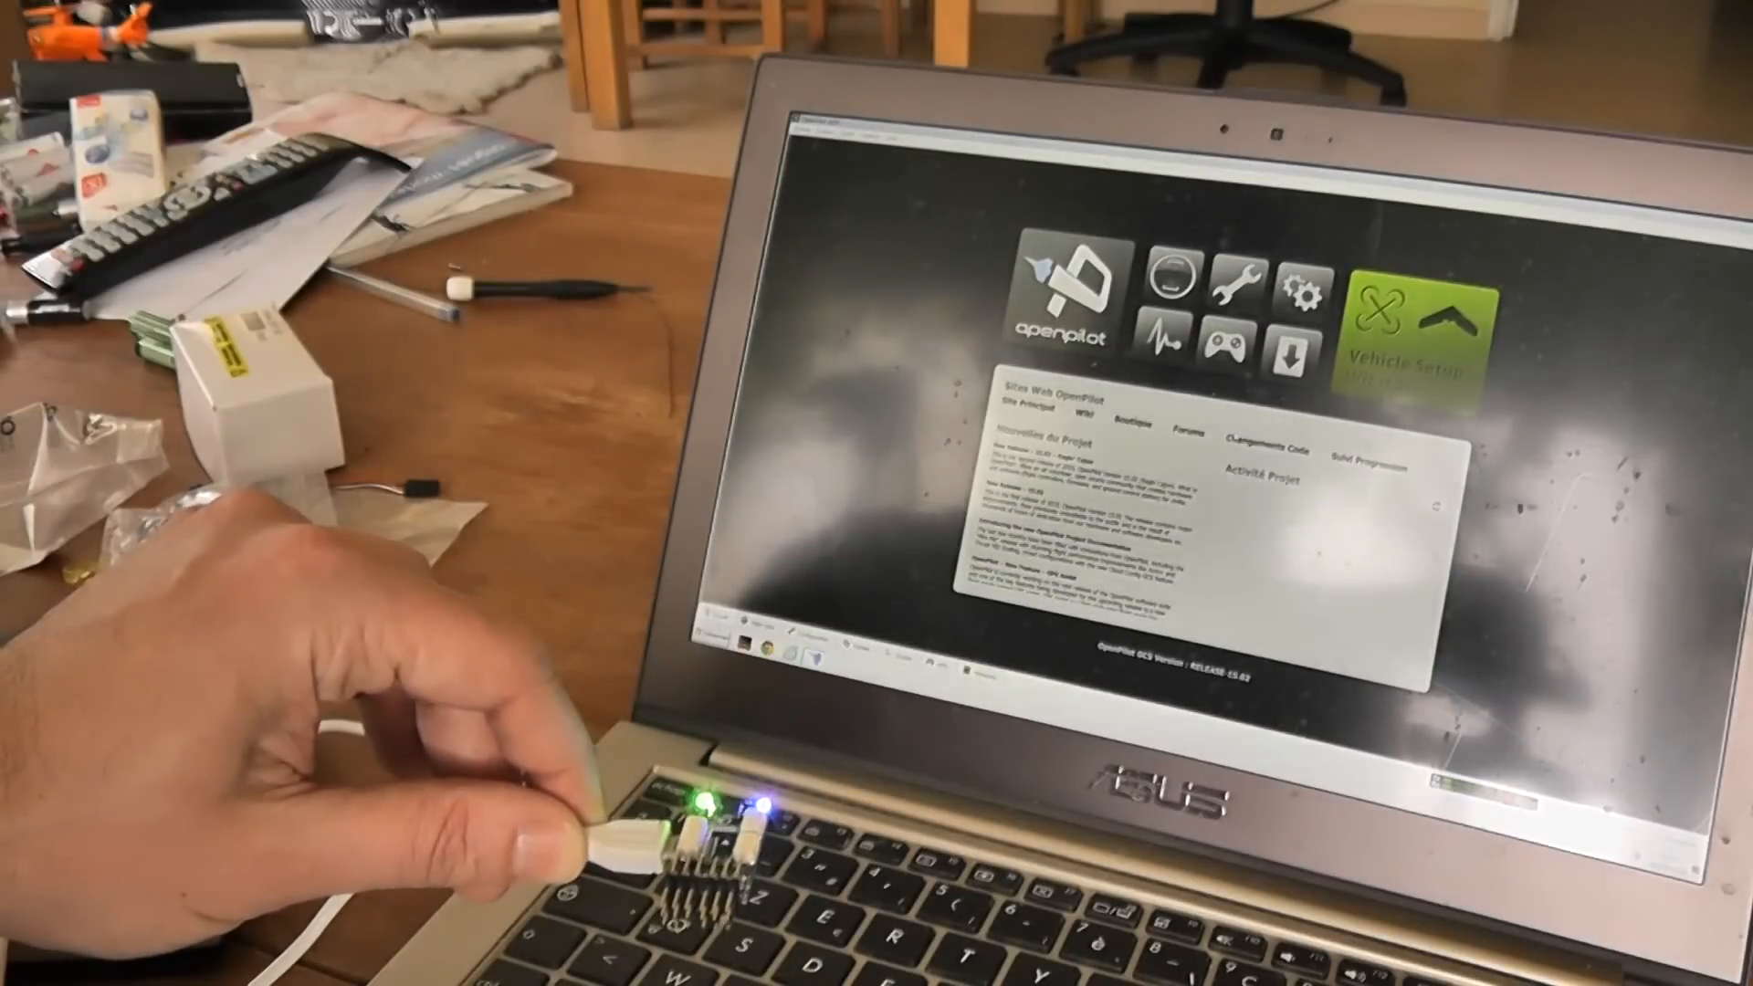
# Hover the Firmware icon so the GCS raises its firmware/configuration mismatch warning.
pyautogui.click(1298, 345)
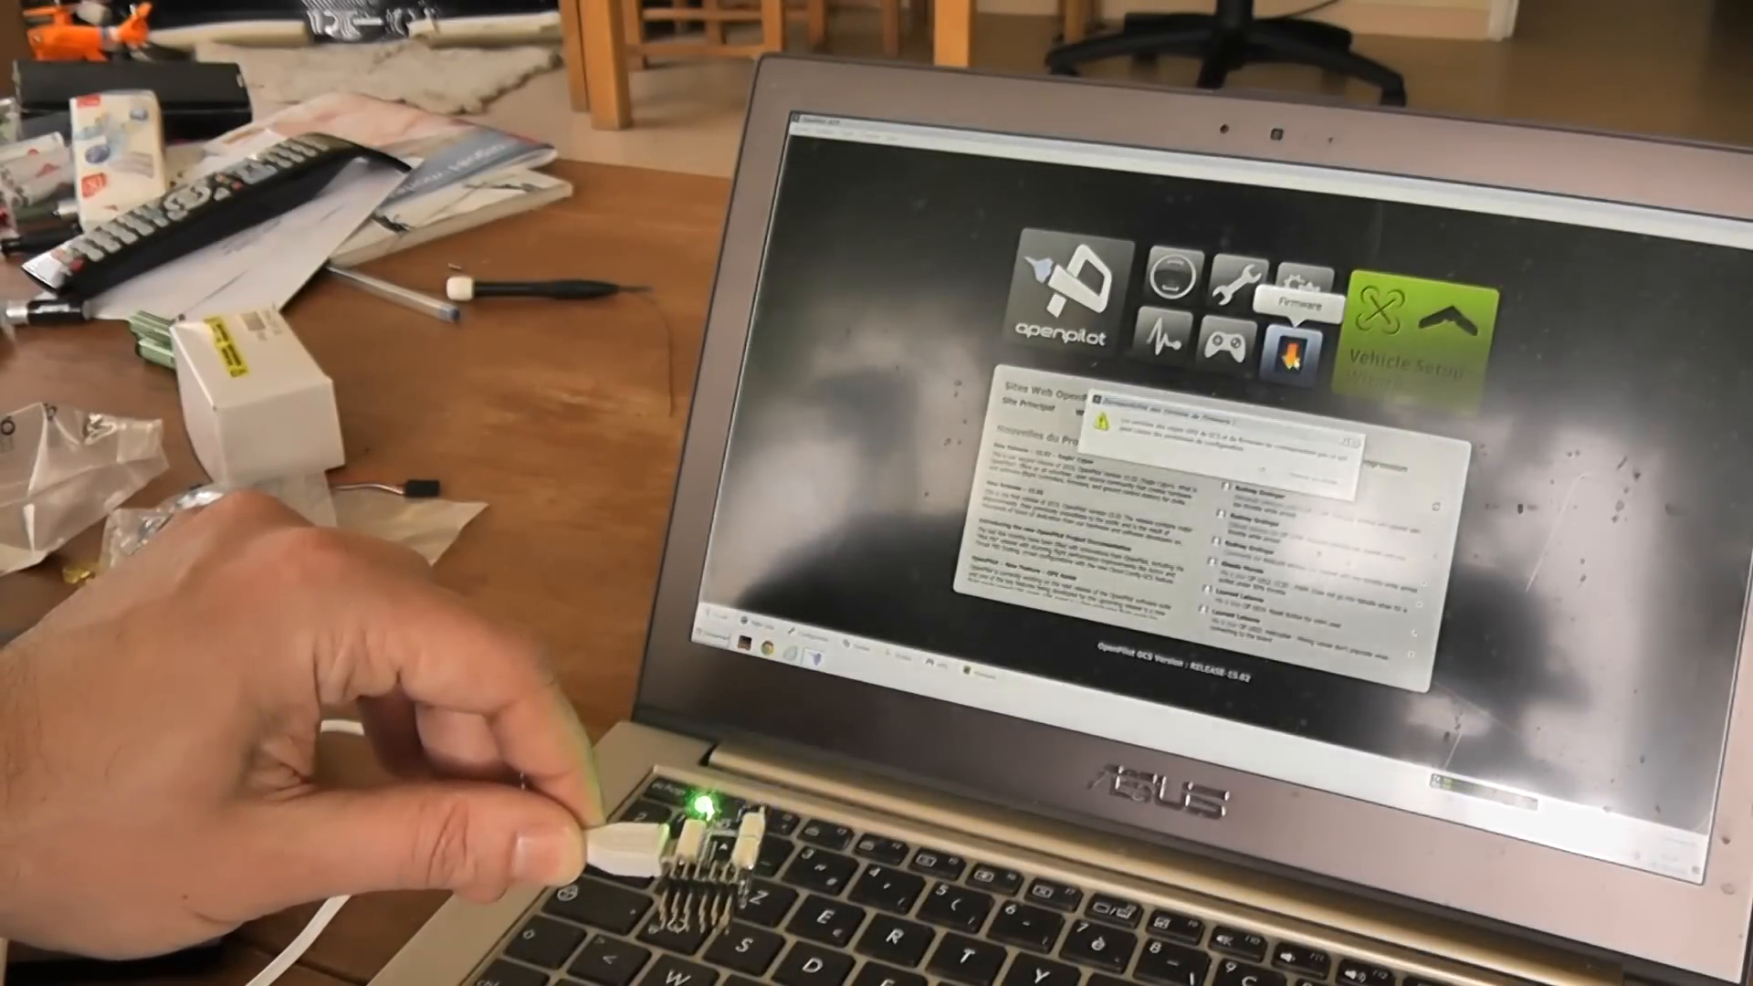